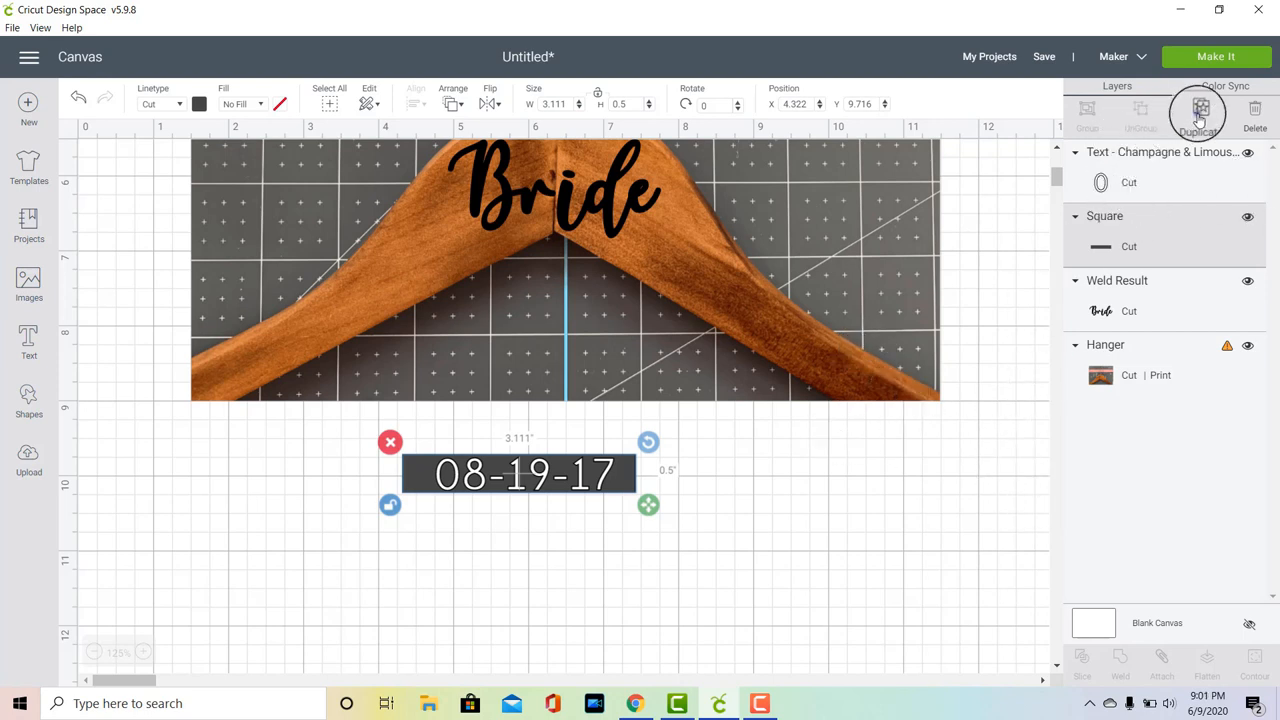
Duplicate the dark 08-19-17 label bar together with its date text.
{"action": "left_click", "coordinate": [1199, 110]}
{"action": "type", "text": "Mrs. Vanover"}
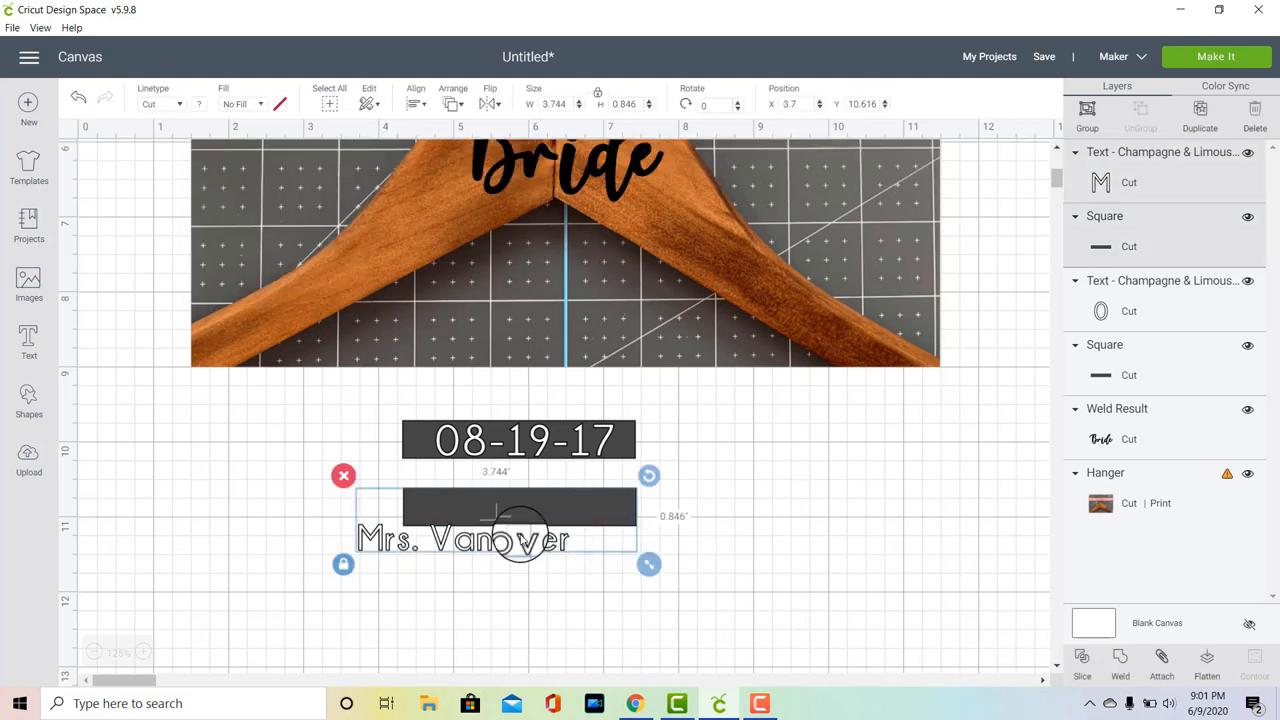
Shrink the Mrs. Vanover text so it fits across the second bar.
{"action": "left_click_drag", "start_coordinate": [648, 563], "coordinate": [660, 540]}
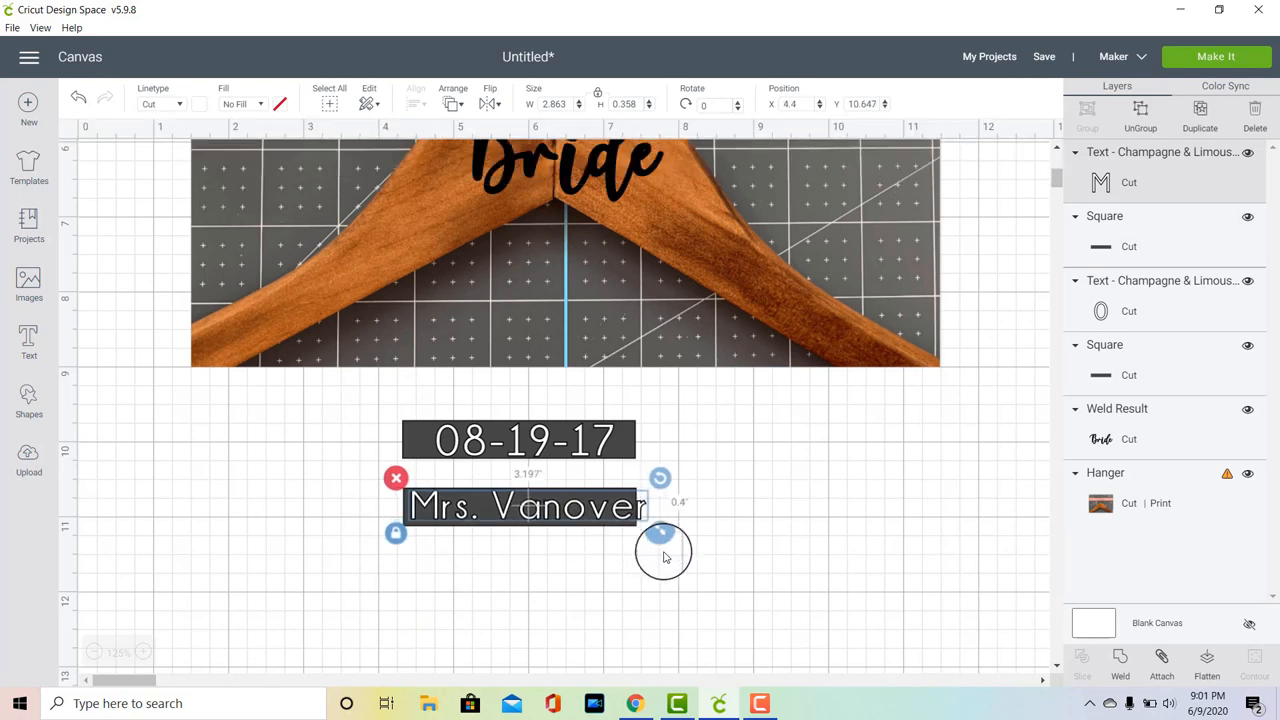